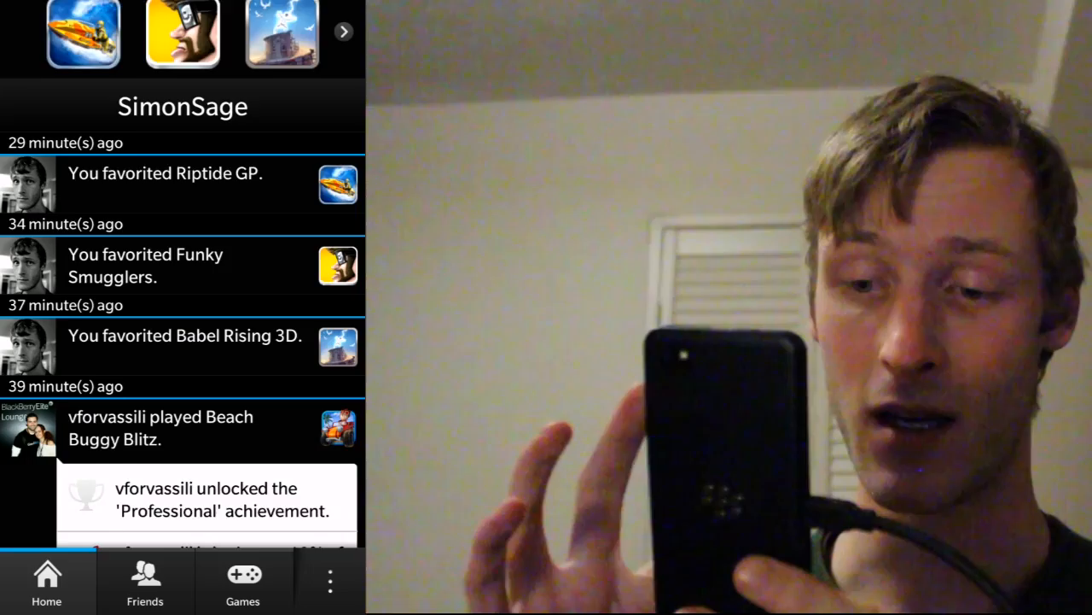
# Step: Review the Home activity feed and switch to the Friends list with pending requests
pyautogui.scroll(-3)
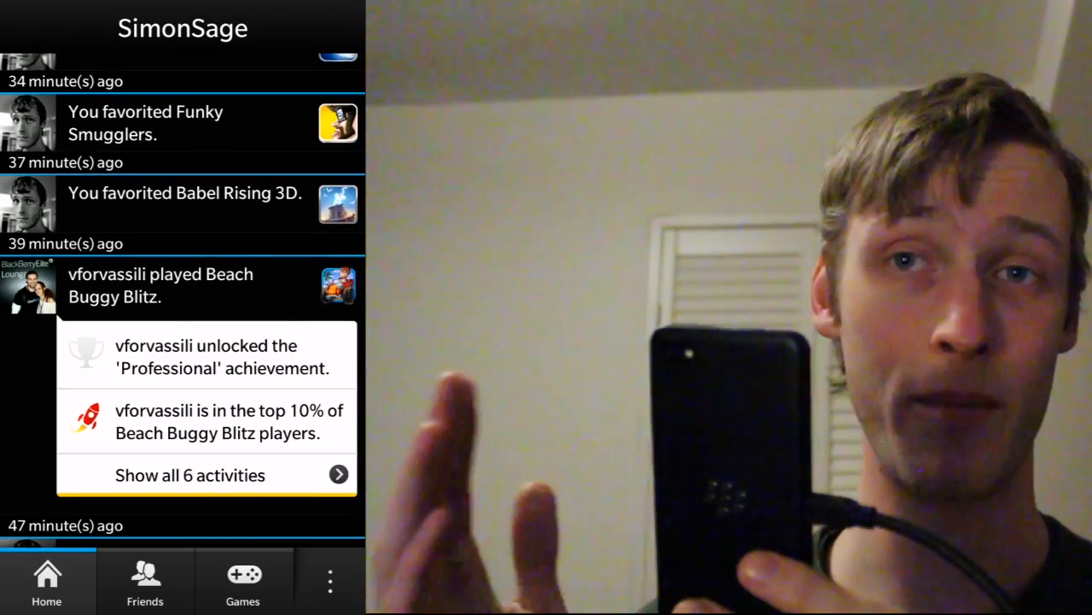
pyautogui.click(143, 580)
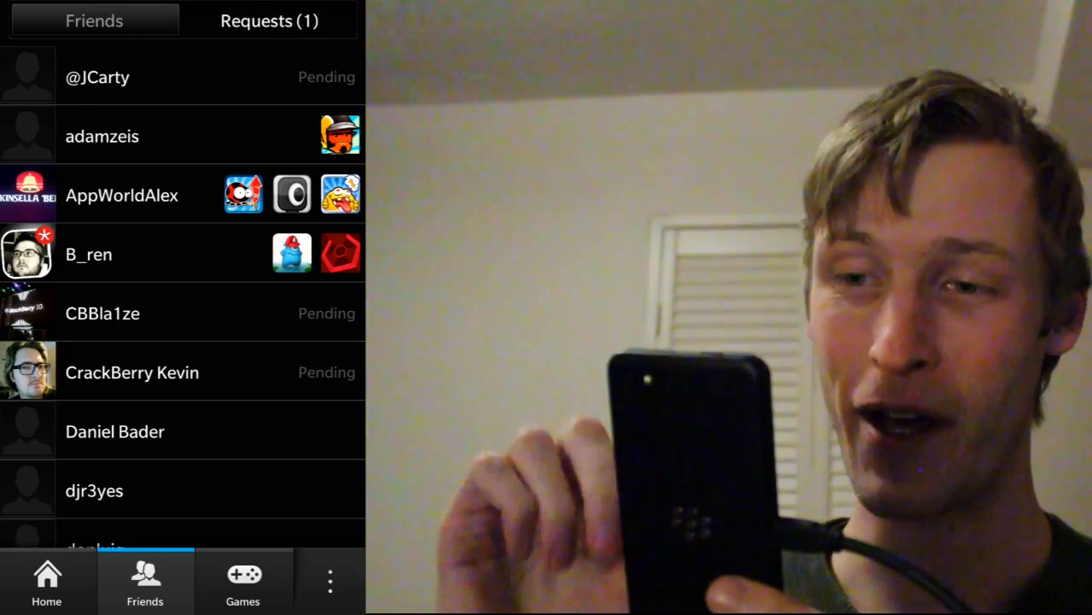
pyautogui.scroll(-3)
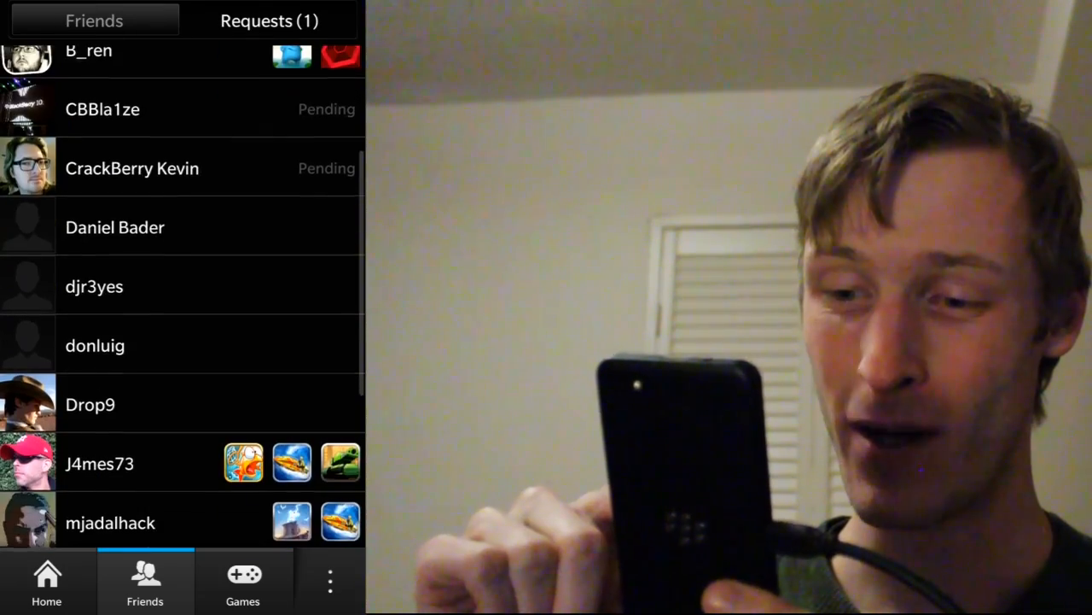
pyautogui.scroll(-3)
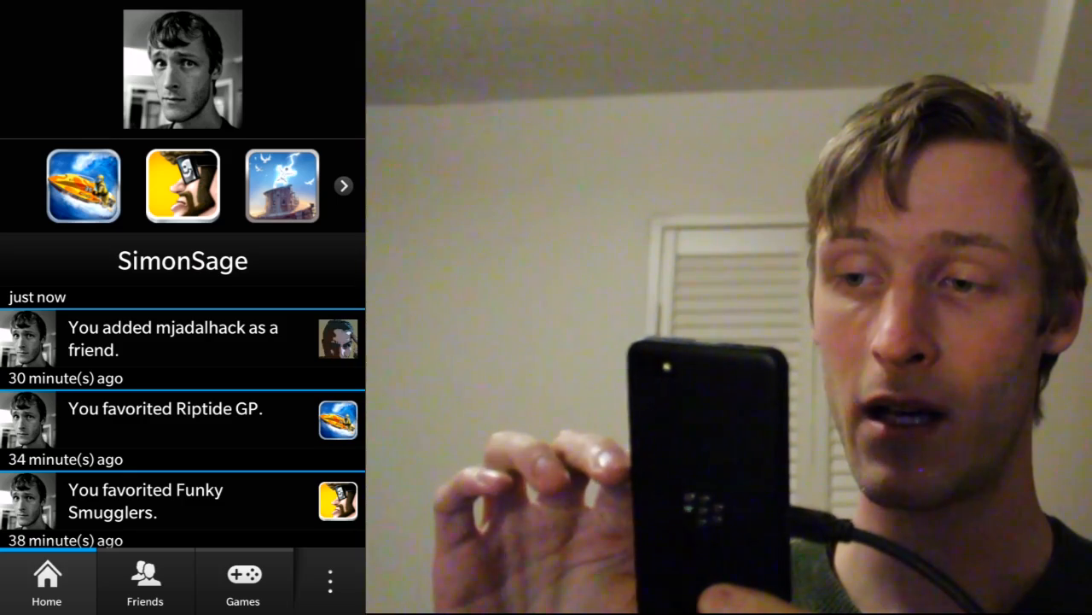
# Step: Find Sprinkle in My Games and star it as a favourite
pyautogui.click(242, 580)
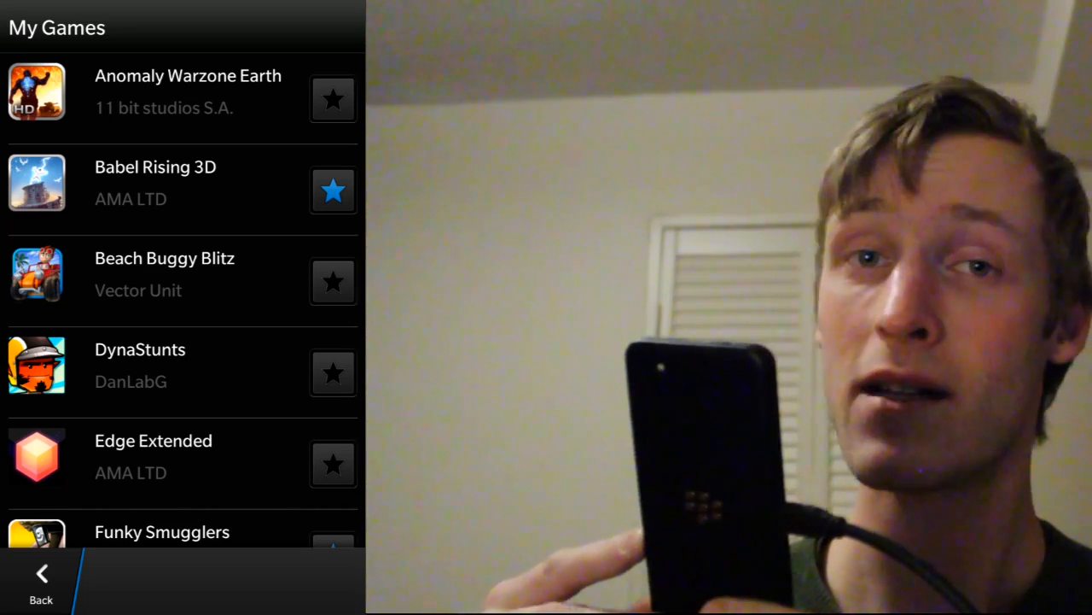
pyautogui.scroll(-3)
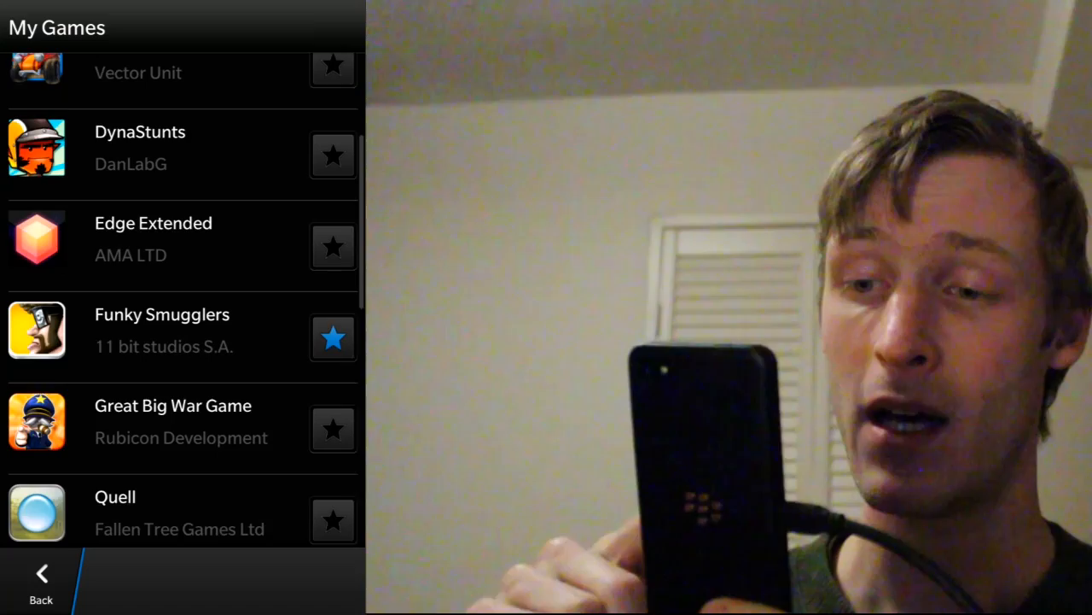
pyautogui.scroll(-3)
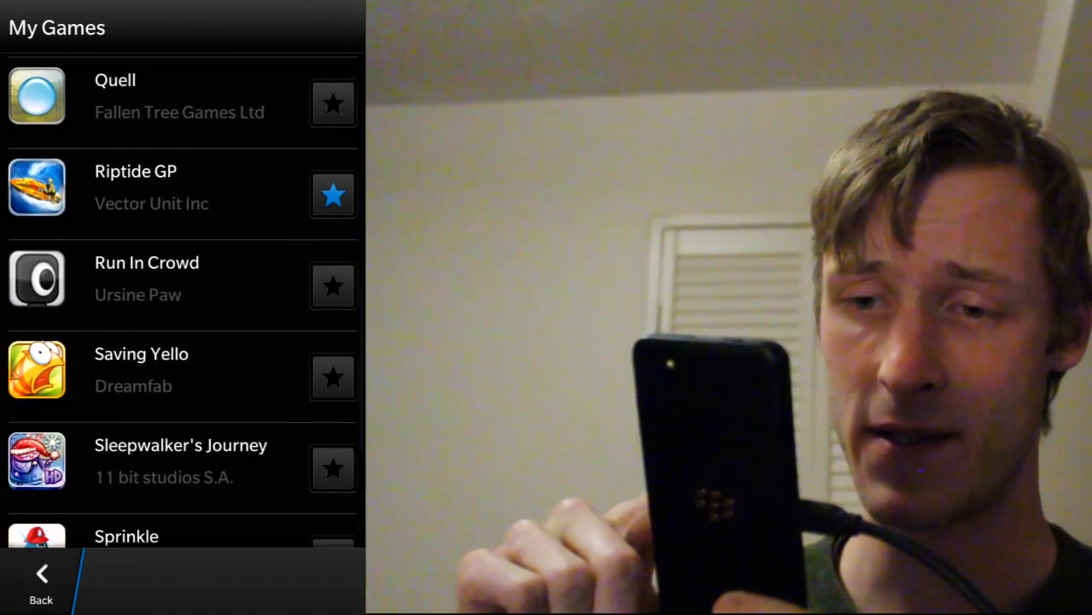
pyautogui.click(333, 434)
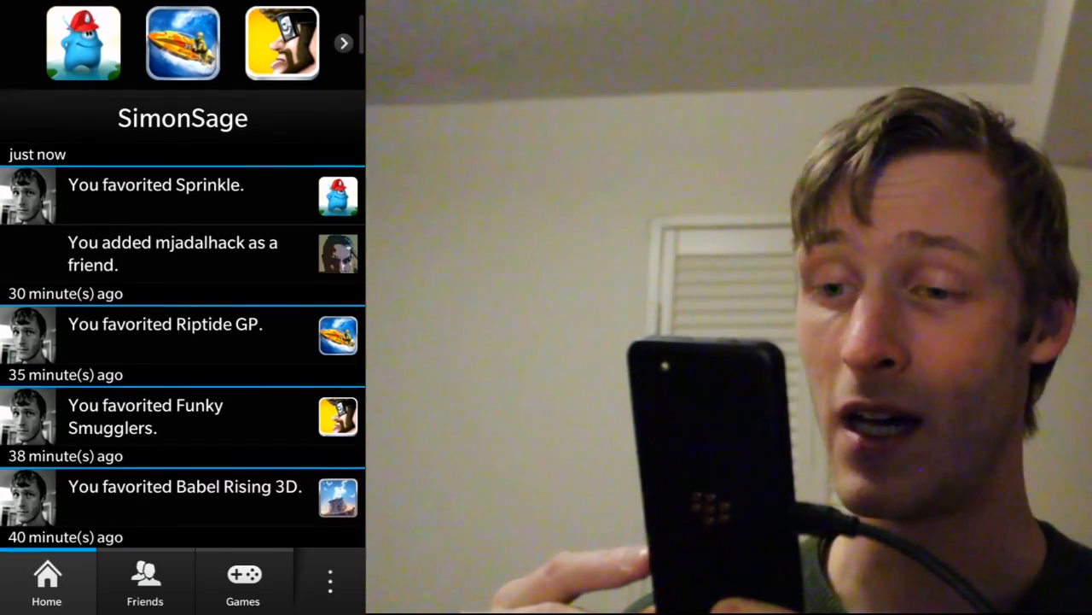
pyautogui.scroll(-3)
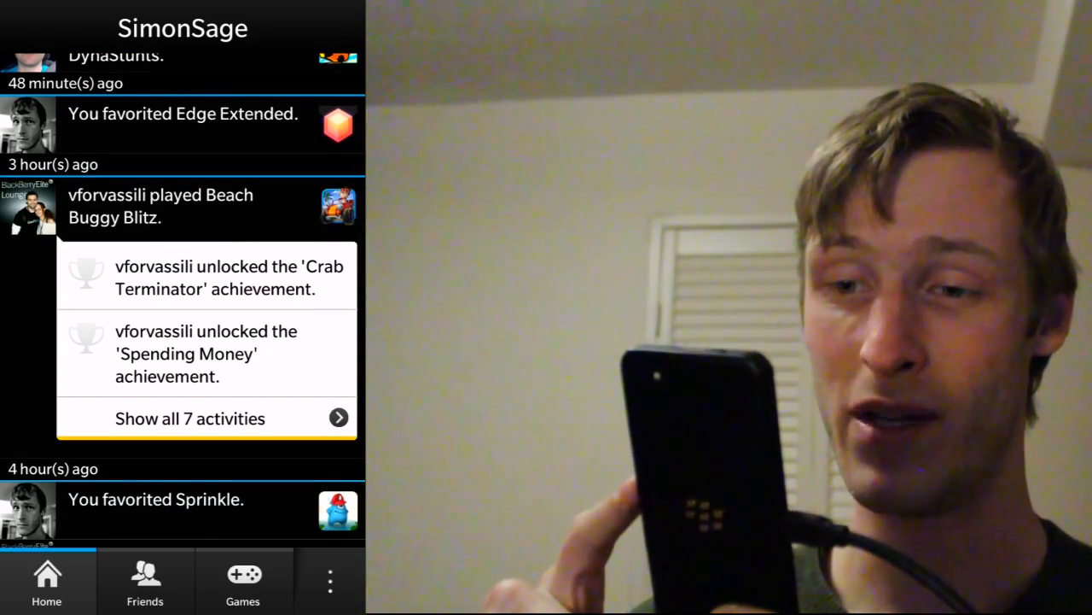
pyautogui.scroll(-3)
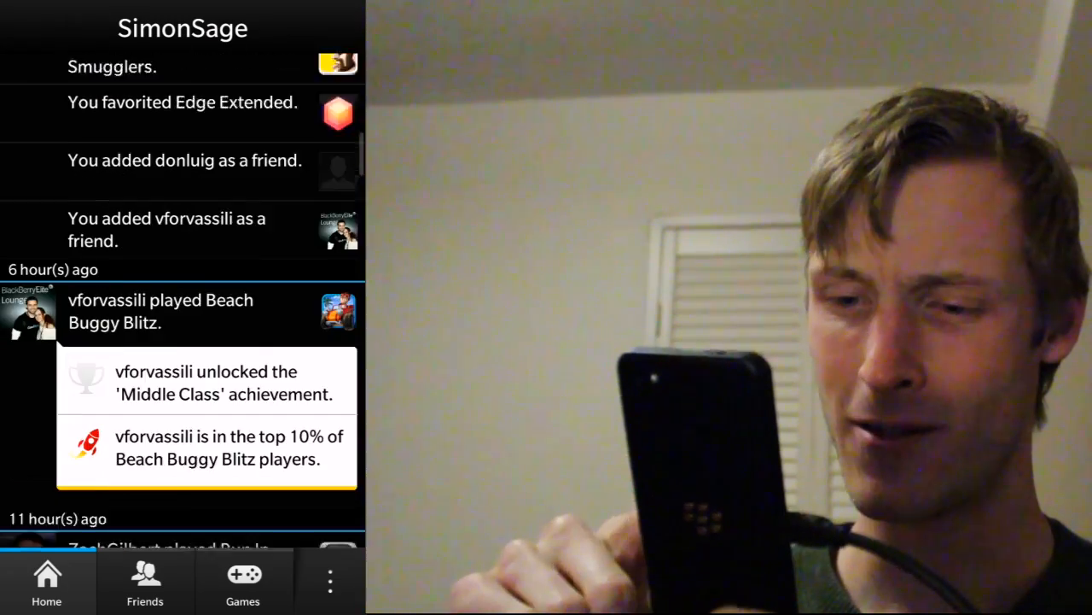
pyautogui.scroll(-3)
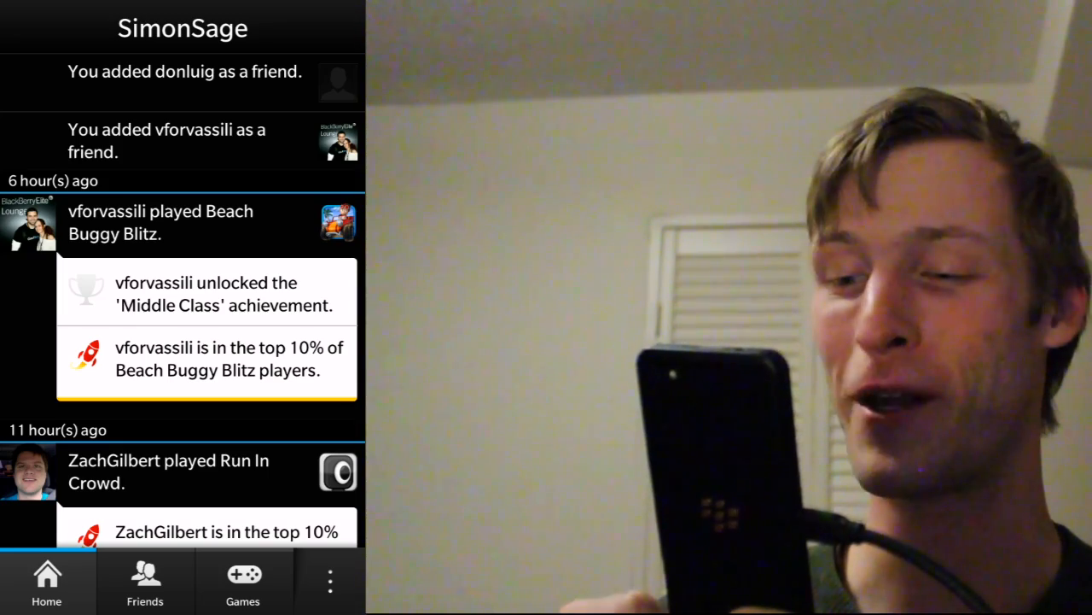
pyautogui.scroll(-3)
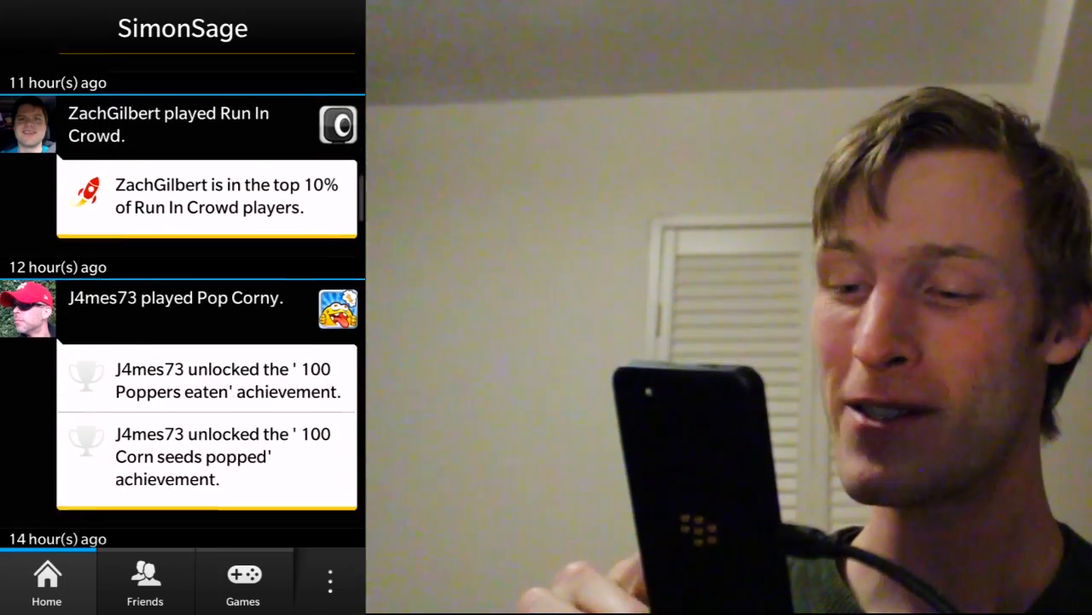
pyautogui.scroll(-3)
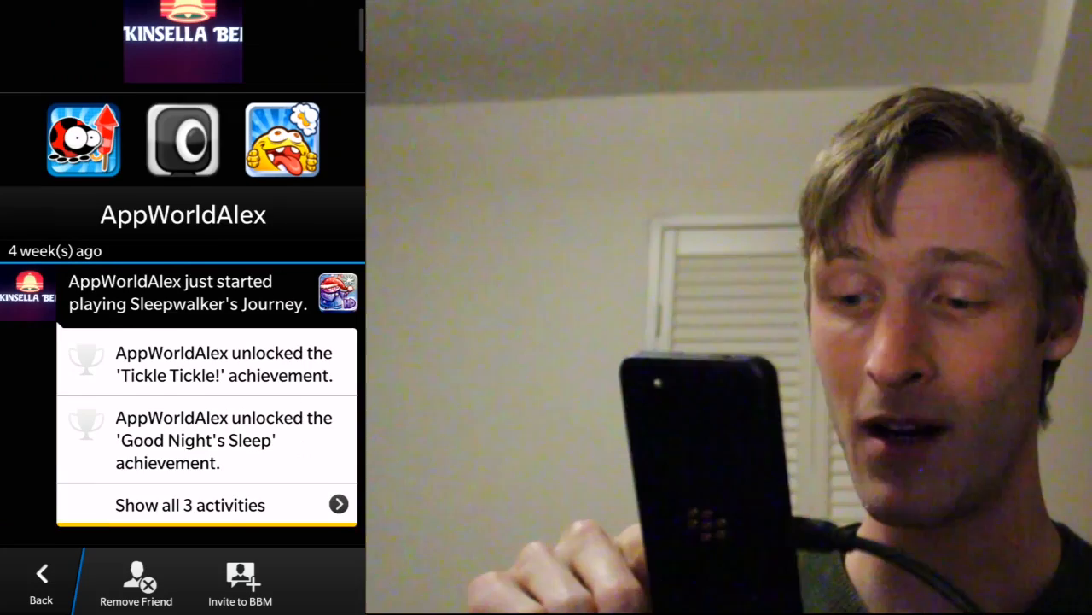
# Step: View Pop Corny's game details from AppWorldAlex's profile
pyautogui.click(282, 138)
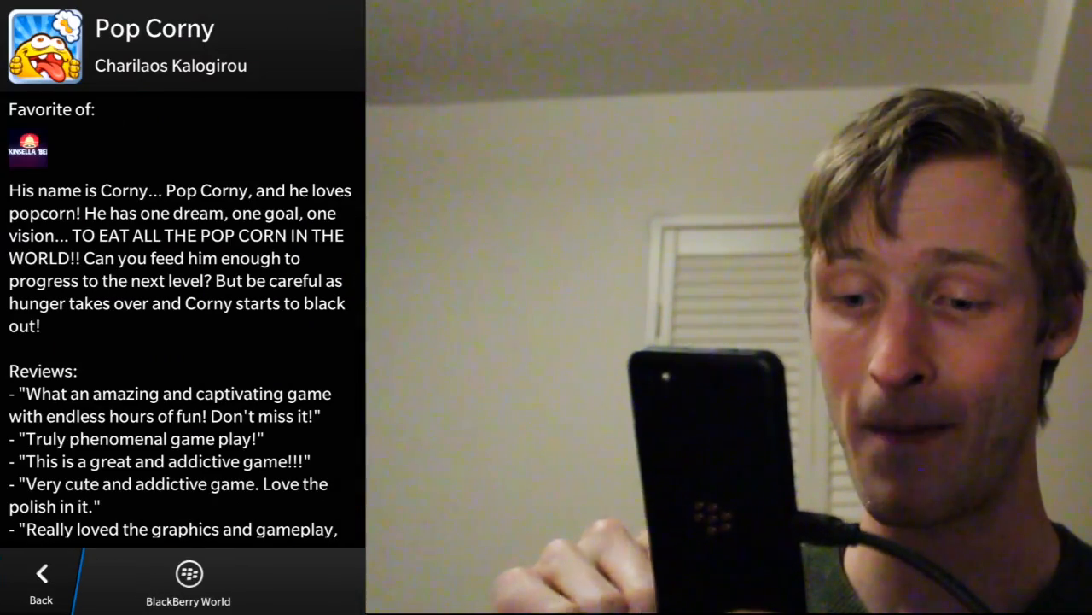
pyautogui.scroll(-3)
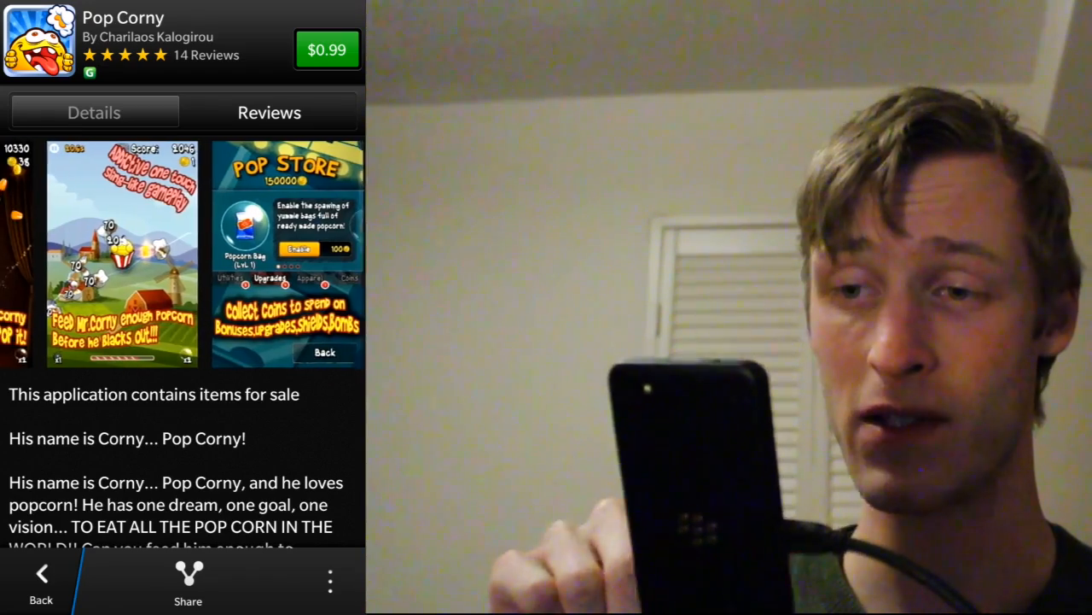
# Step: Check Pop Corny's reviews, start the $0.99 purchase and cancel it at Confirm Purchase
pyautogui.click(270, 112)
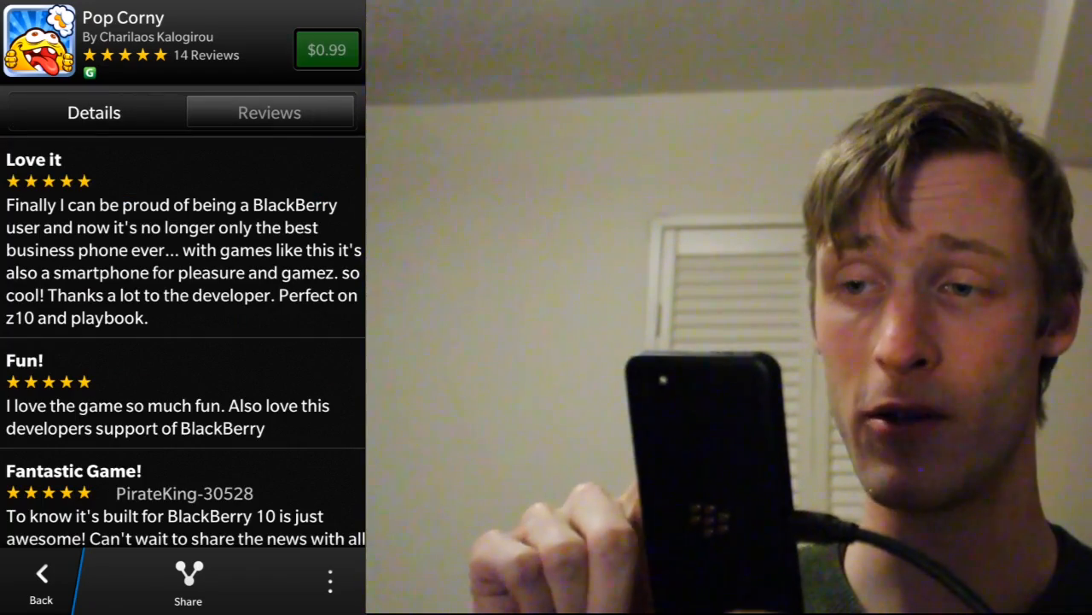
pyautogui.click(328, 48)
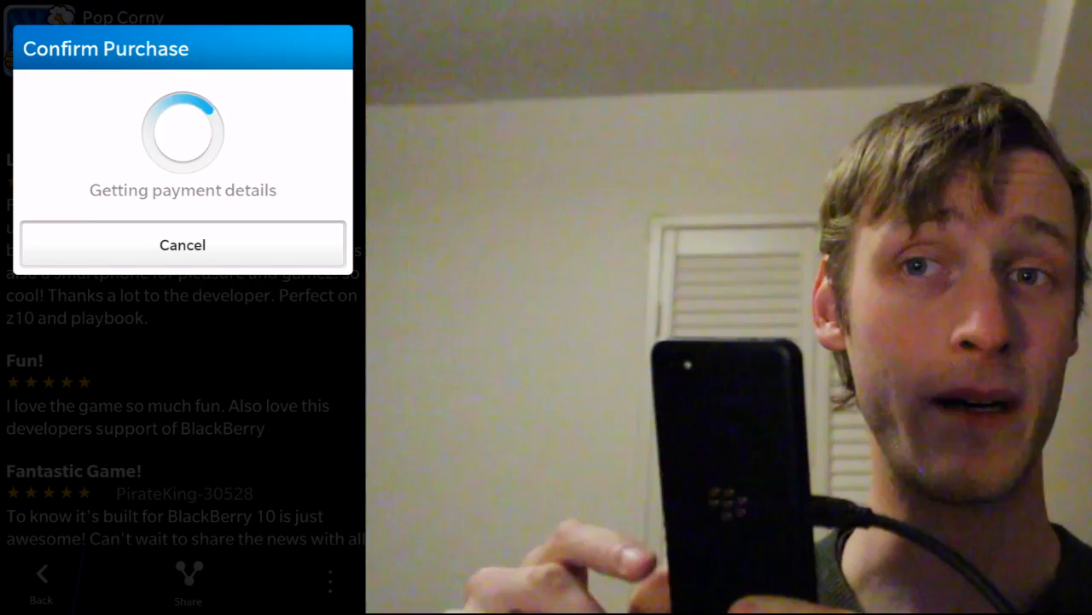
pyautogui.click(181, 246)
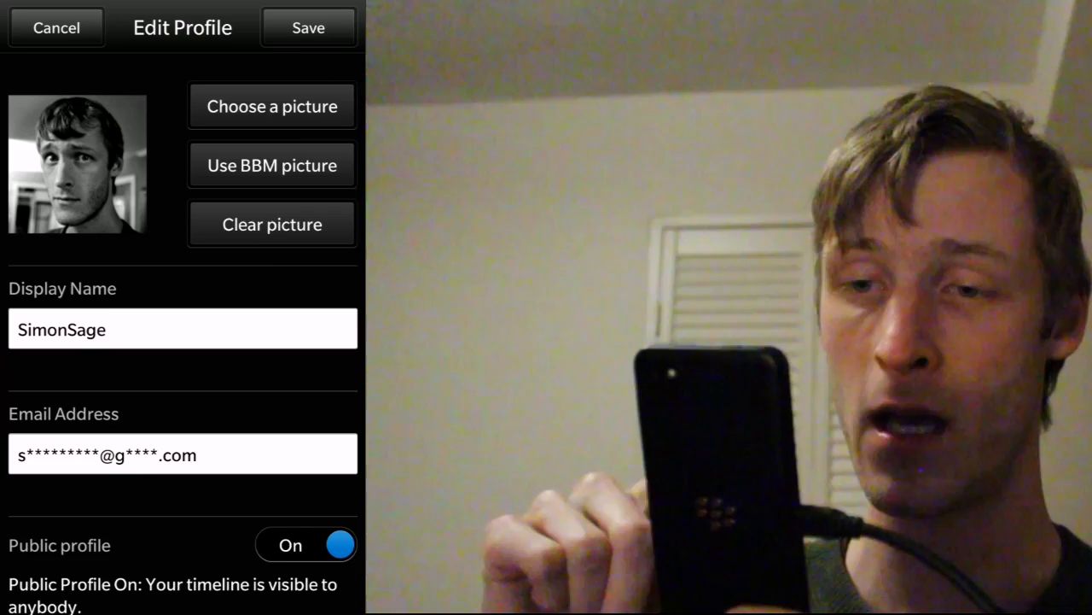
# Step: Look through the Edit Profile screen for SimonSage before leaving it
pyautogui.scroll(-3)
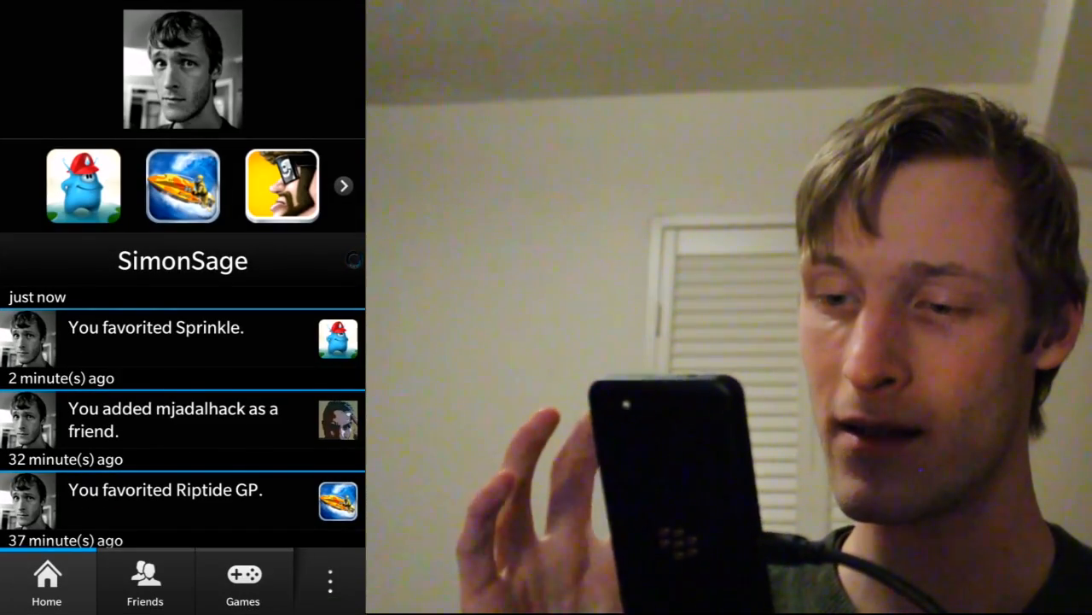
# Step: Browse the Popular games catalogue in the Games section
pyautogui.click(242, 581)
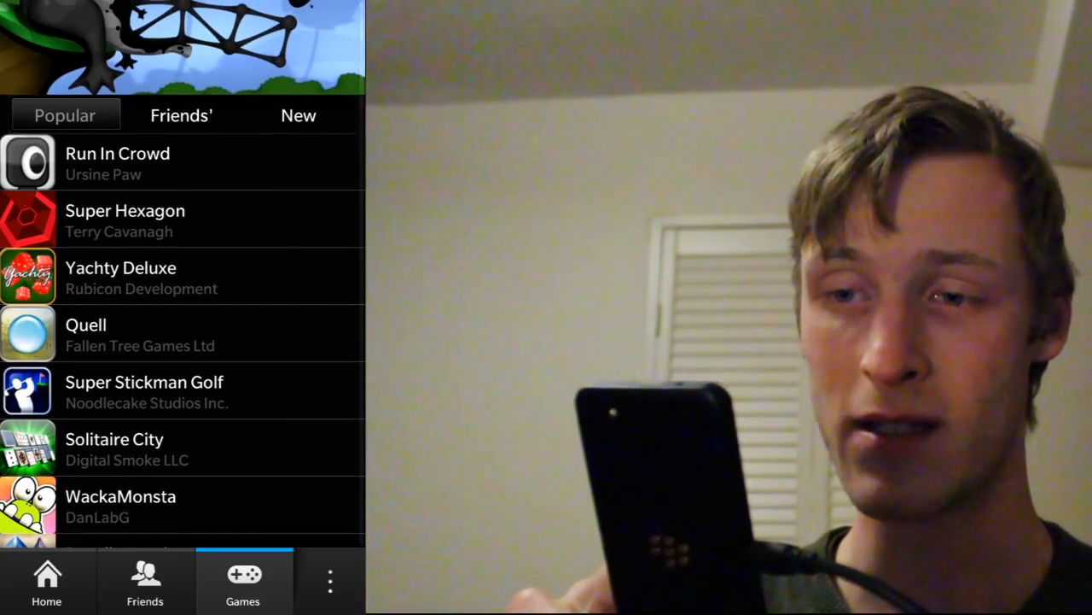
pyautogui.scroll(-3)
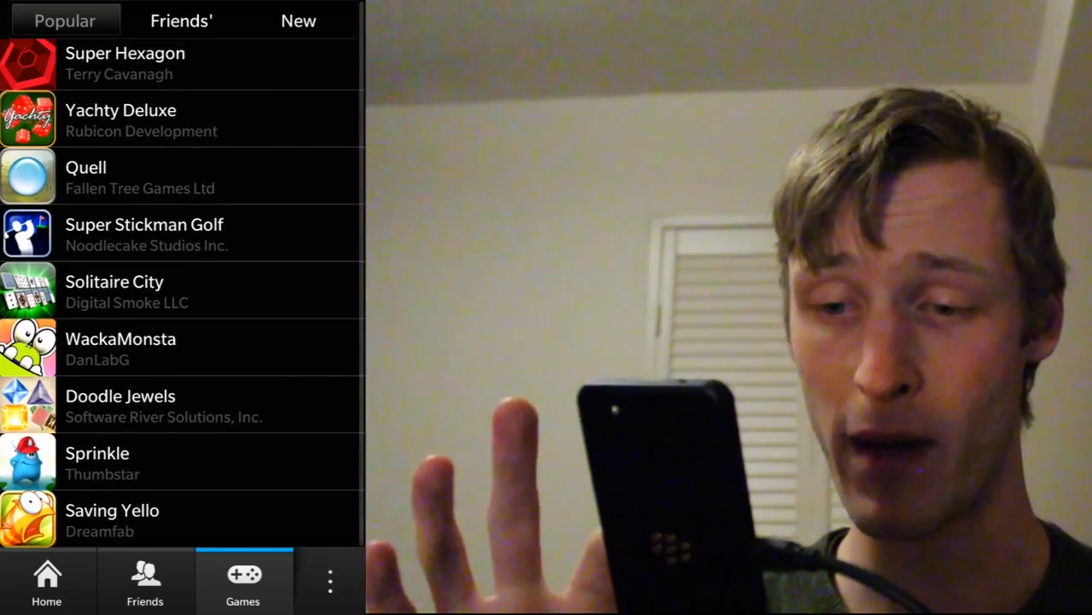
pyautogui.scroll(-3)
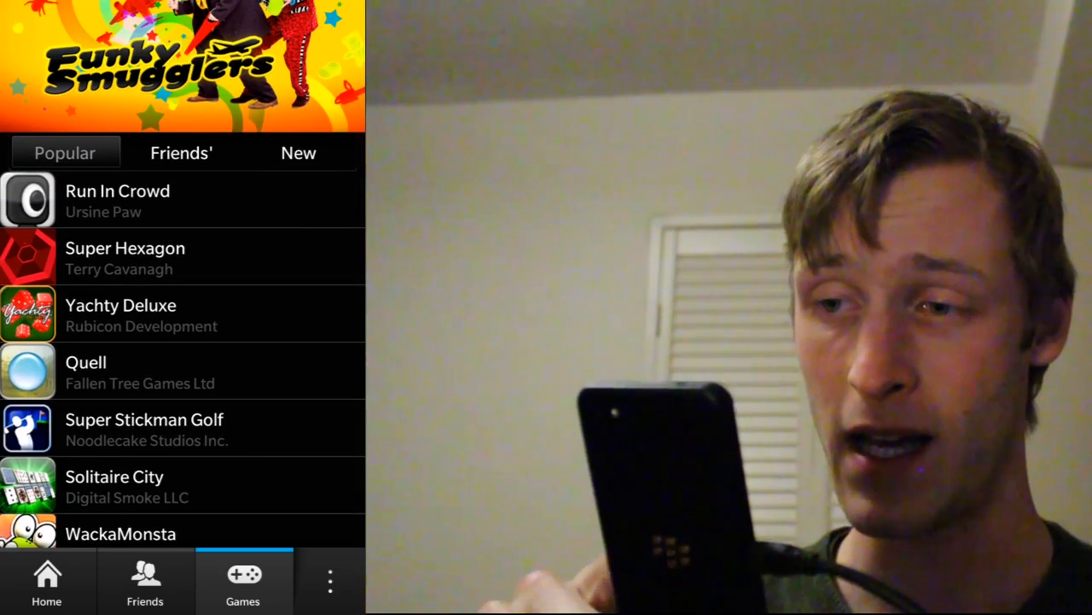
# Step: Switch to the Friends' tab and look through games friends have starred
pyautogui.click(181, 152)
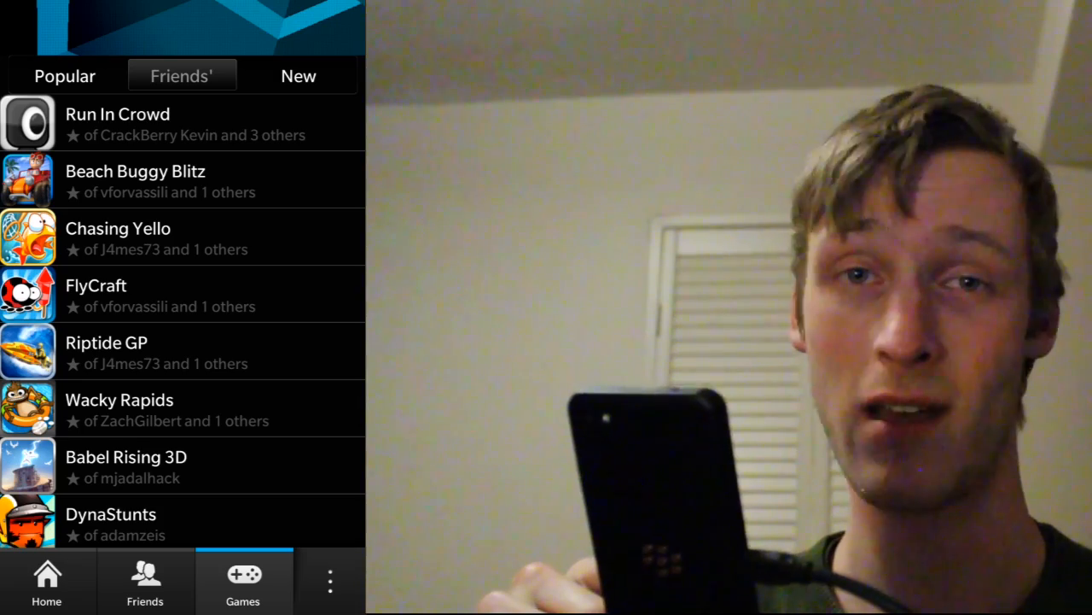
pyautogui.scroll(-3)
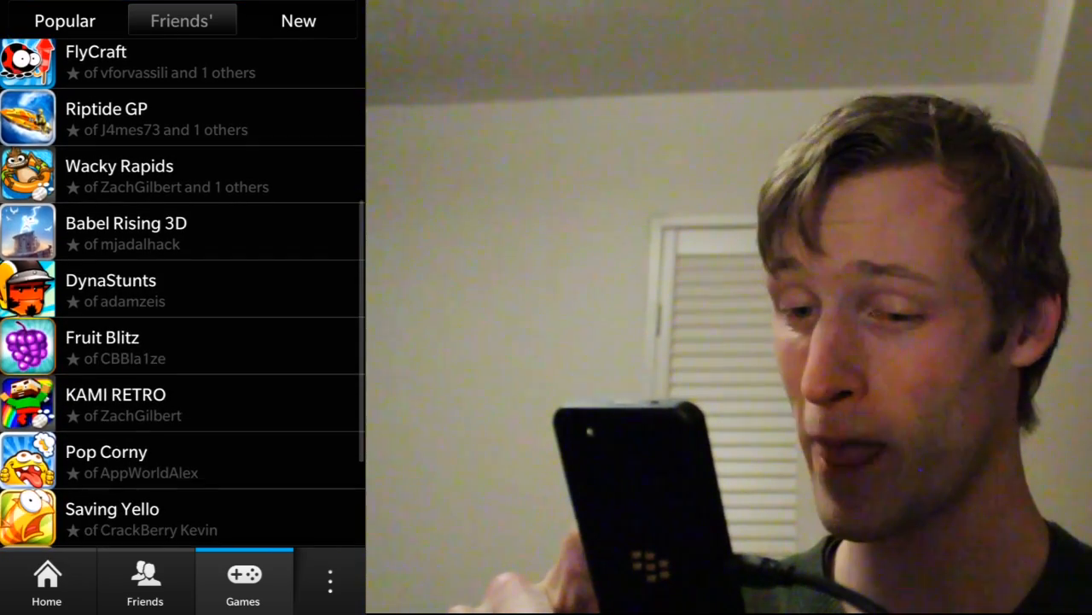
pyautogui.click(111, 290)
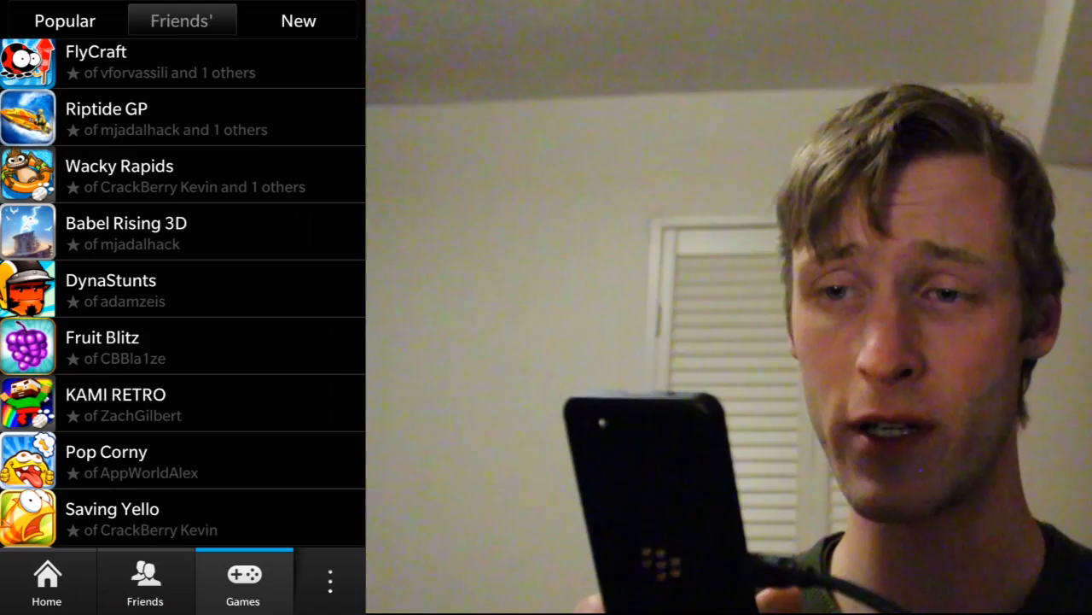
pyautogui.scroll(-3)
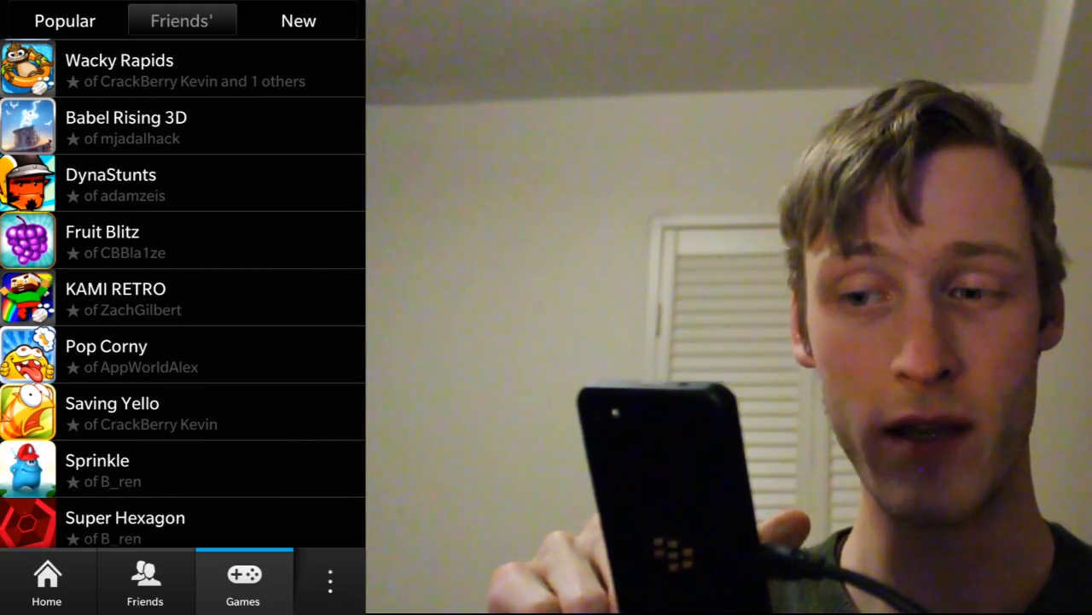
pyautogui.scroll(-3)
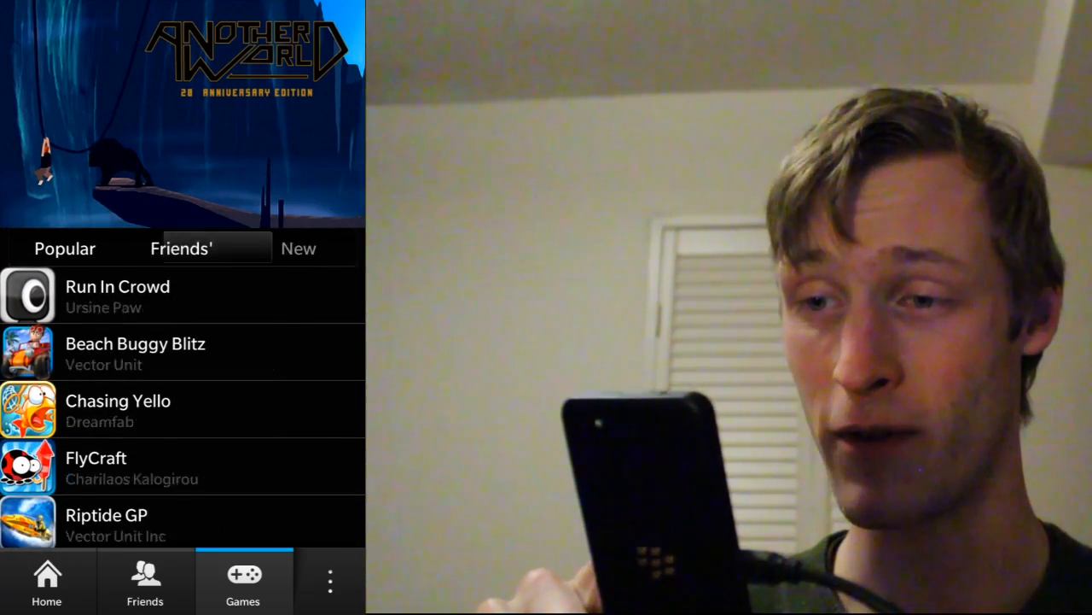
# Step: Browse the New tab's list of recently released games
pyautogui.click(297, 249)
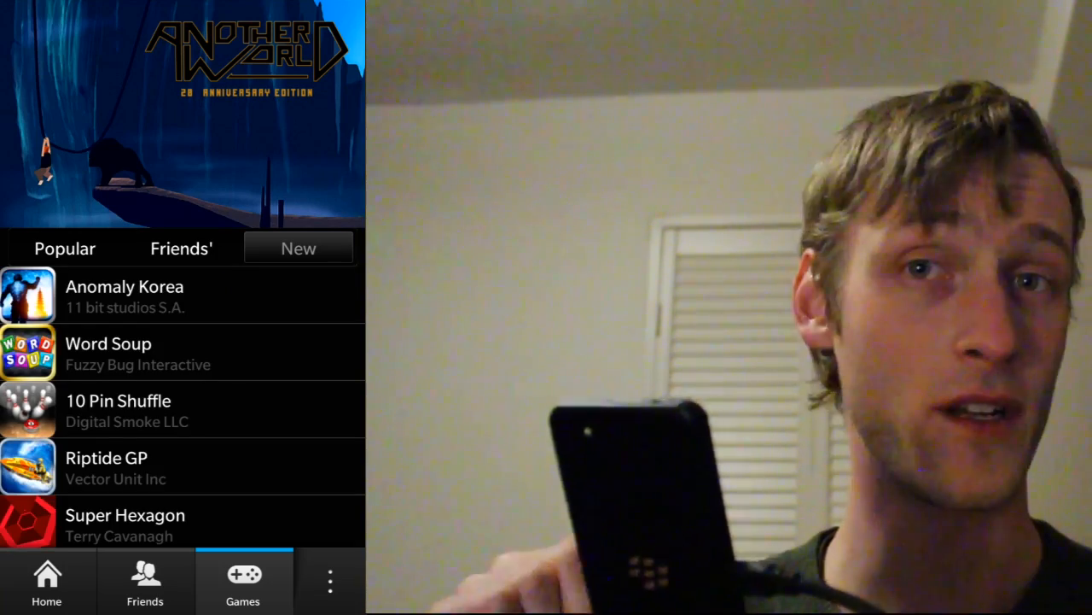
pyautogui.scroll(-3)
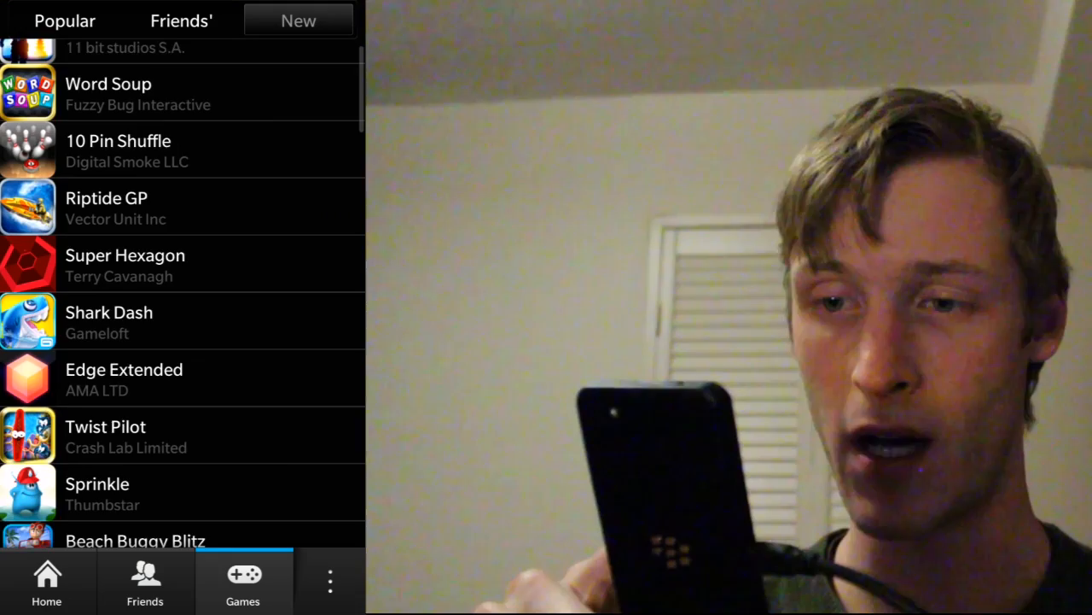
pyautogui.scroll(-3)
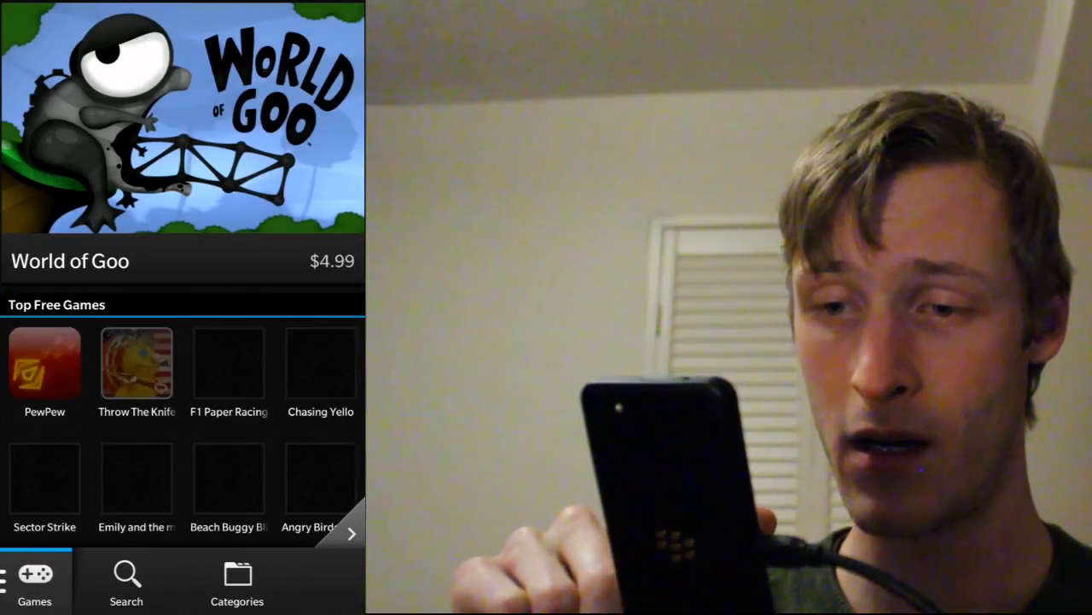
# Step: Scroll BlackBerry World's New Arrivals past hangman titles to free apps like Red Flowers
pyautogui.scroll(-3)
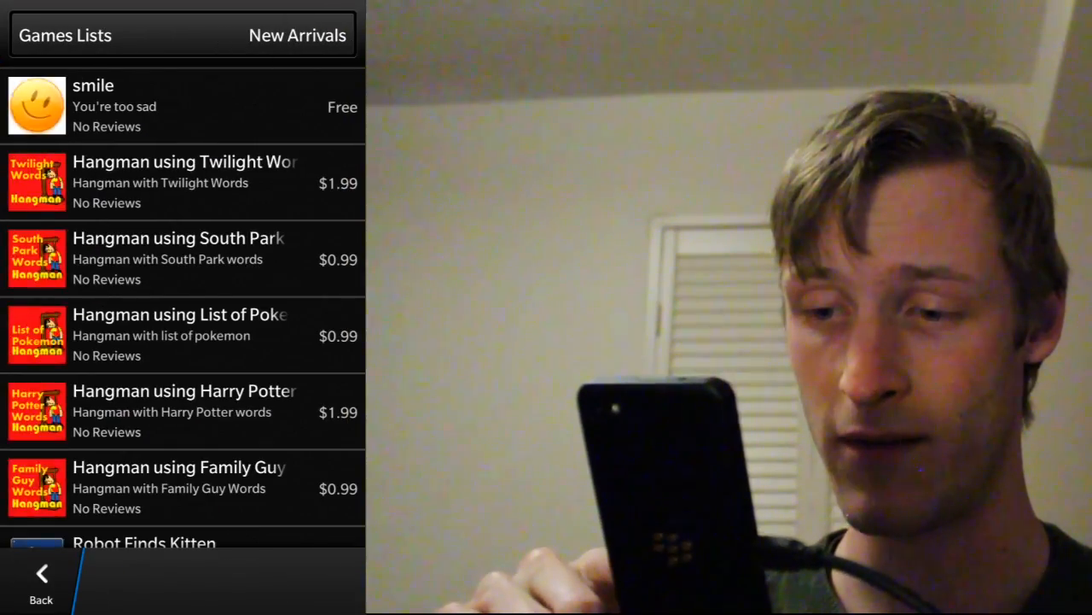
pyautogui.scroll(-3)
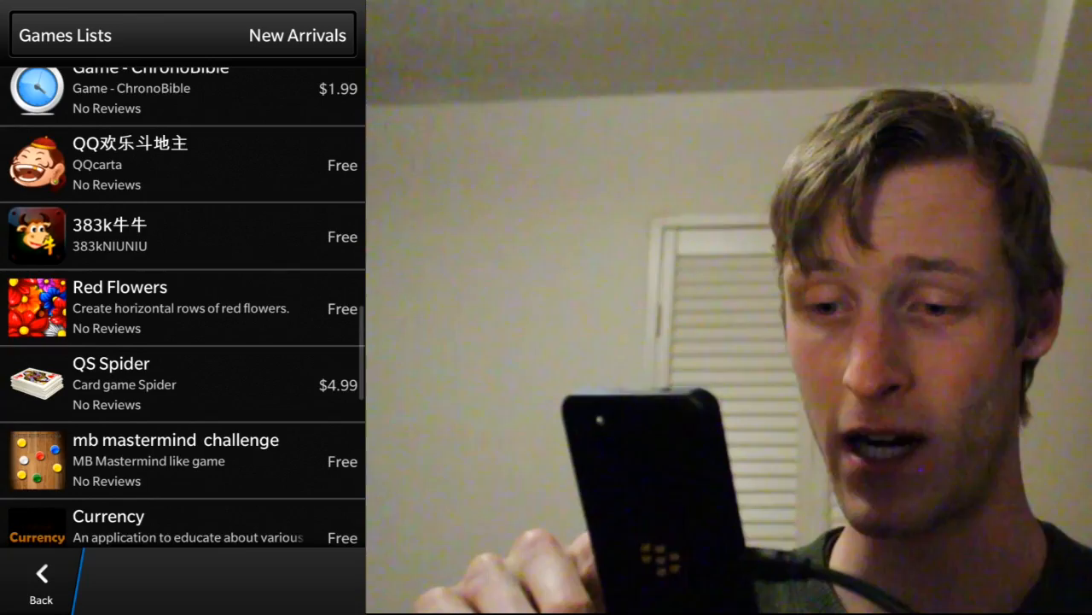